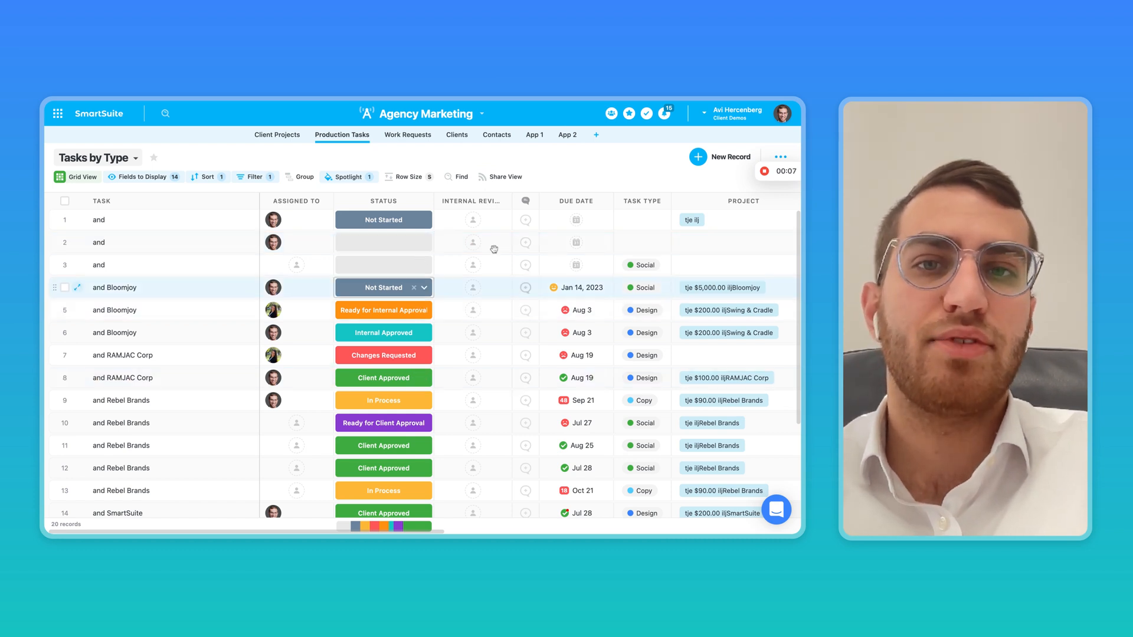
Browse the Production Tasks grid, selecting cells and scrolling across its columns.
click(473, 242)
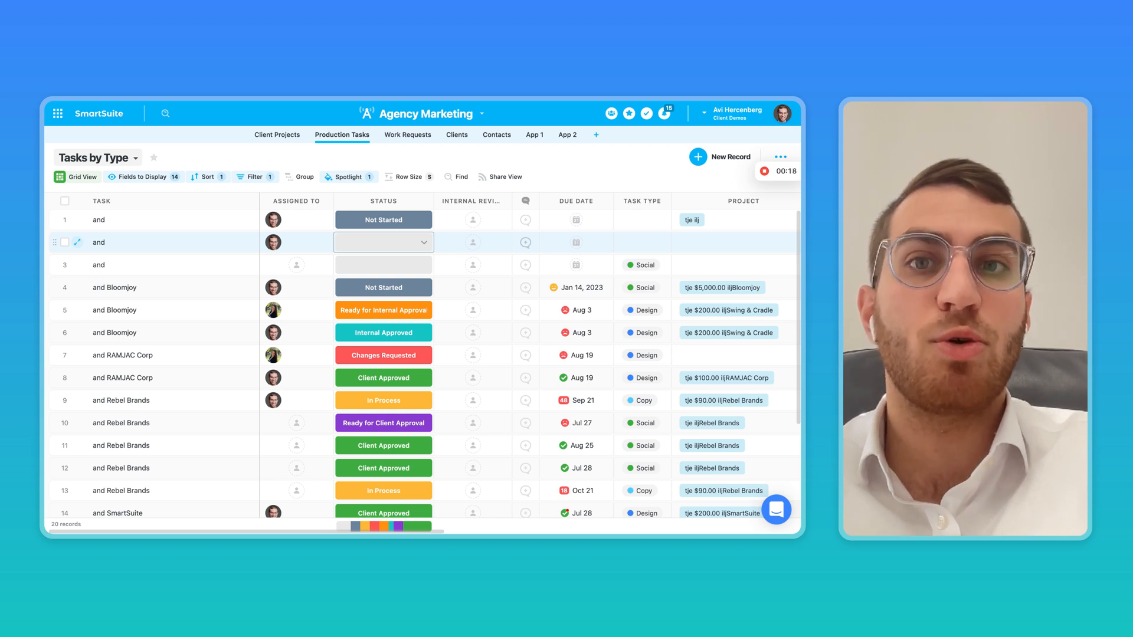
click(154, 310)
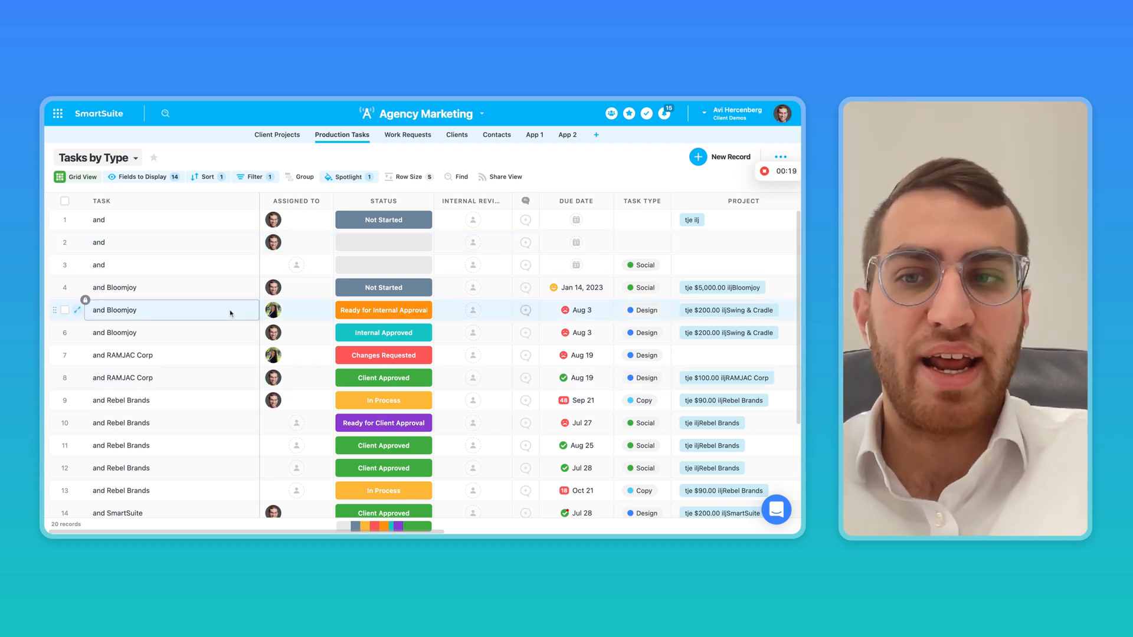
scroll(down, 3)
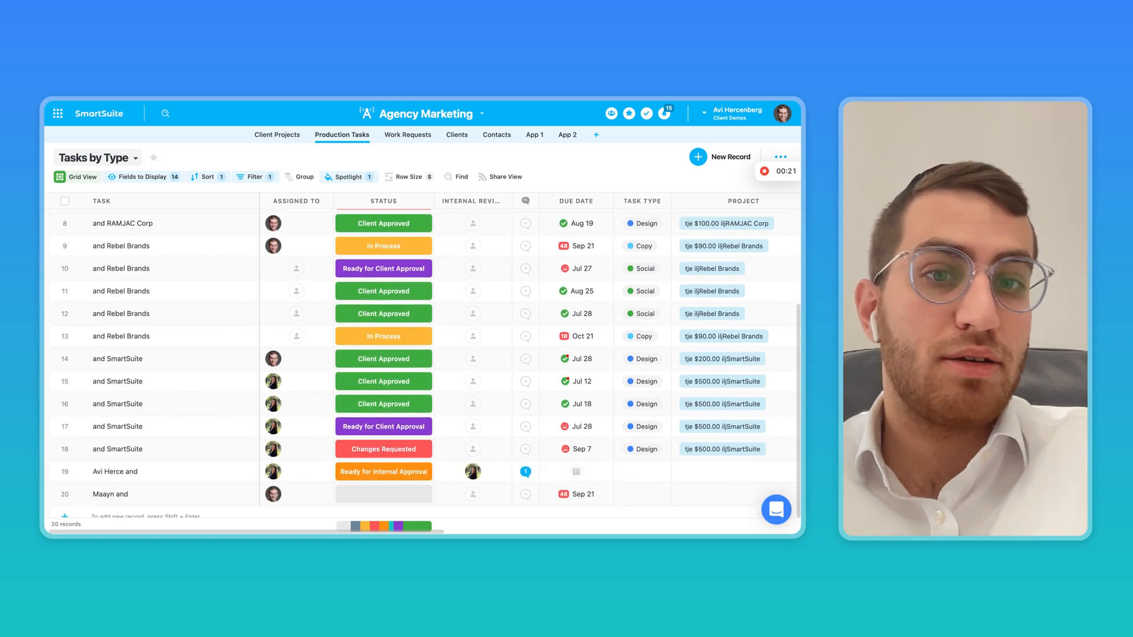
scroll(right, 3)
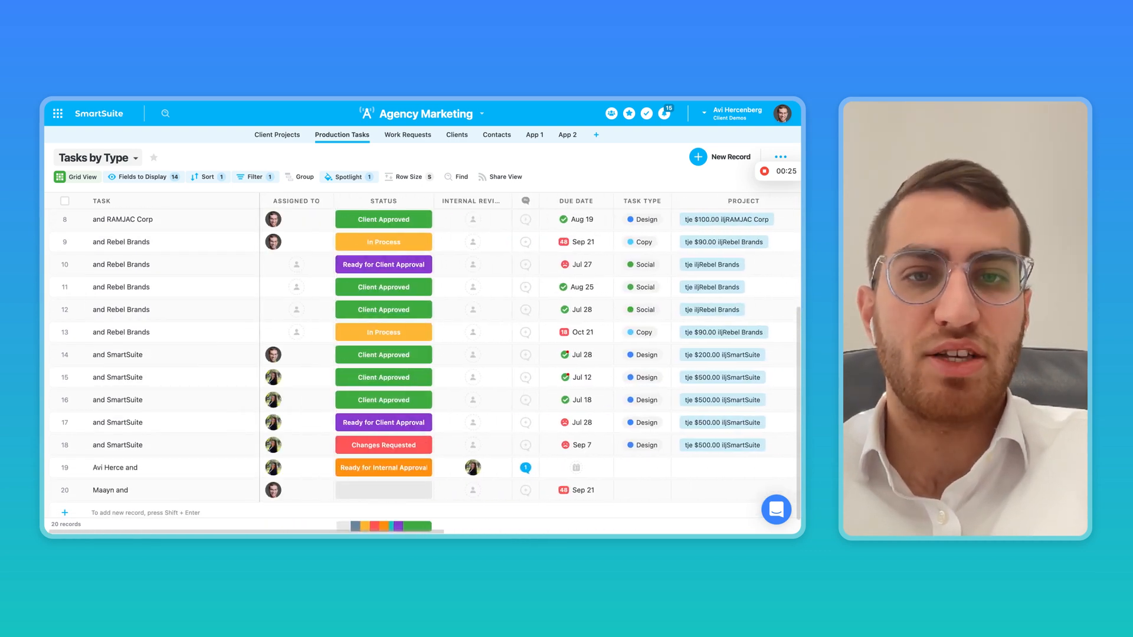
click(171, 310)
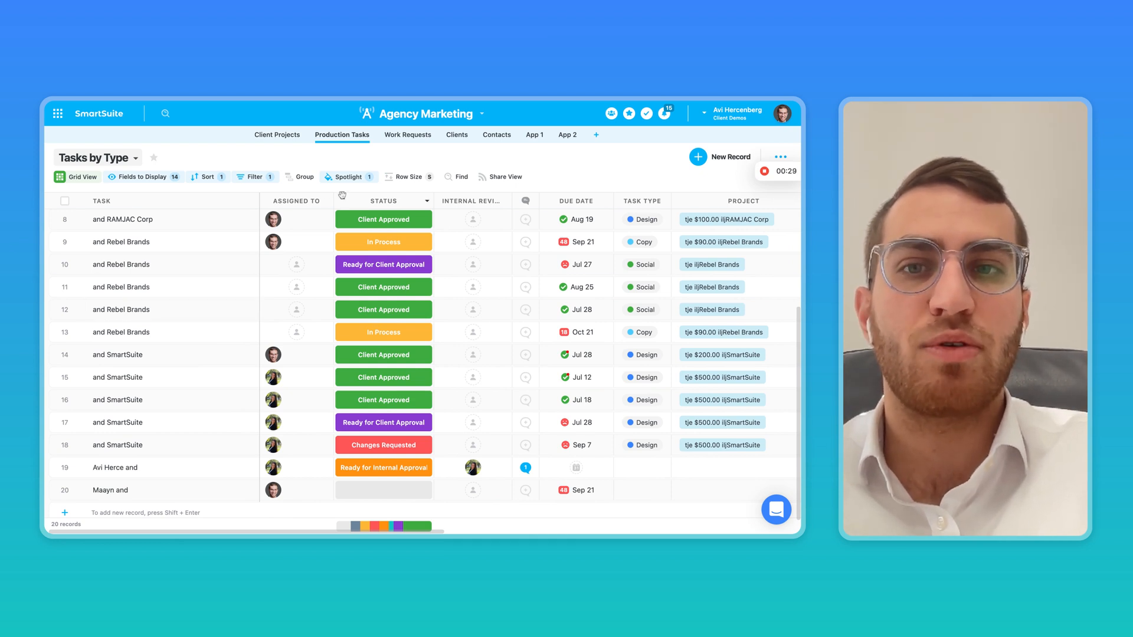
click(384, 242)
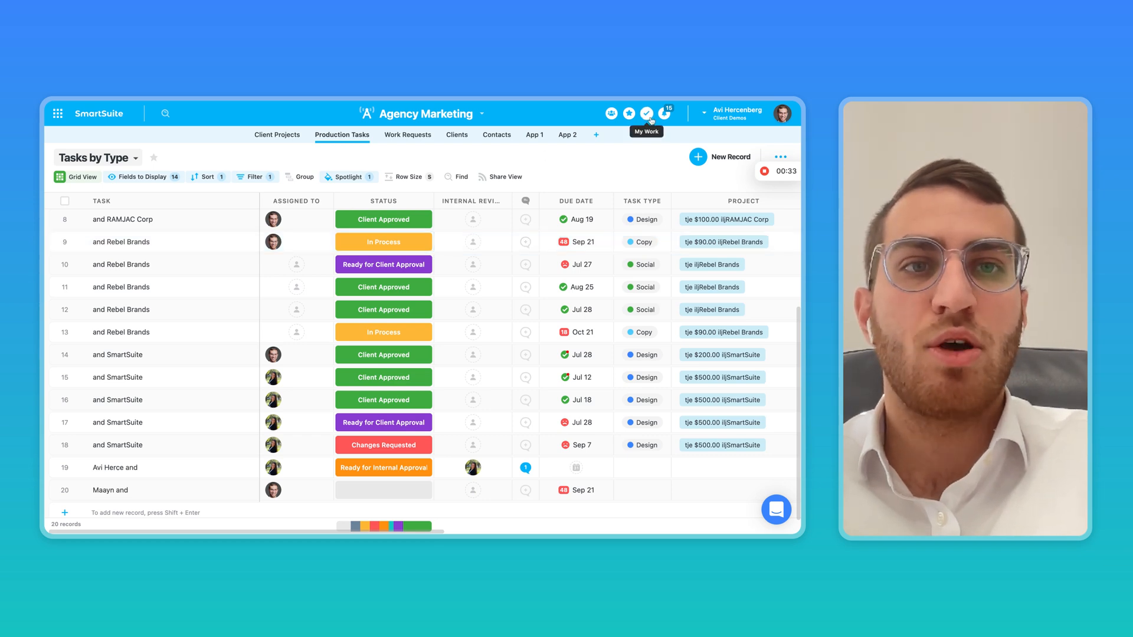
click(647, 114)
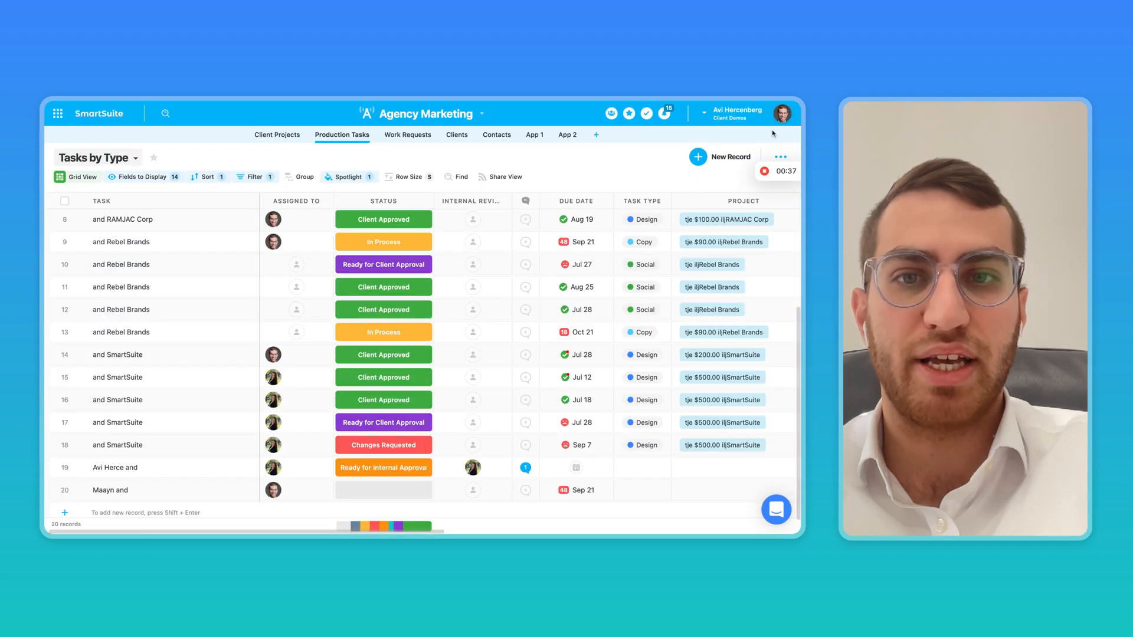
click(472, 264)
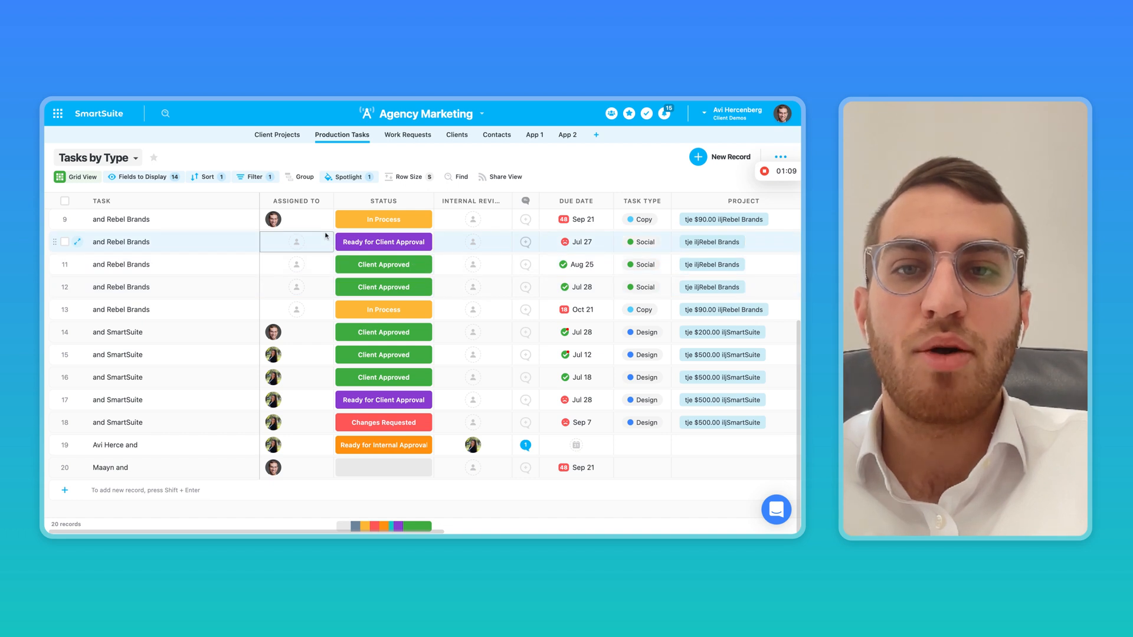
scroll(right, 3)
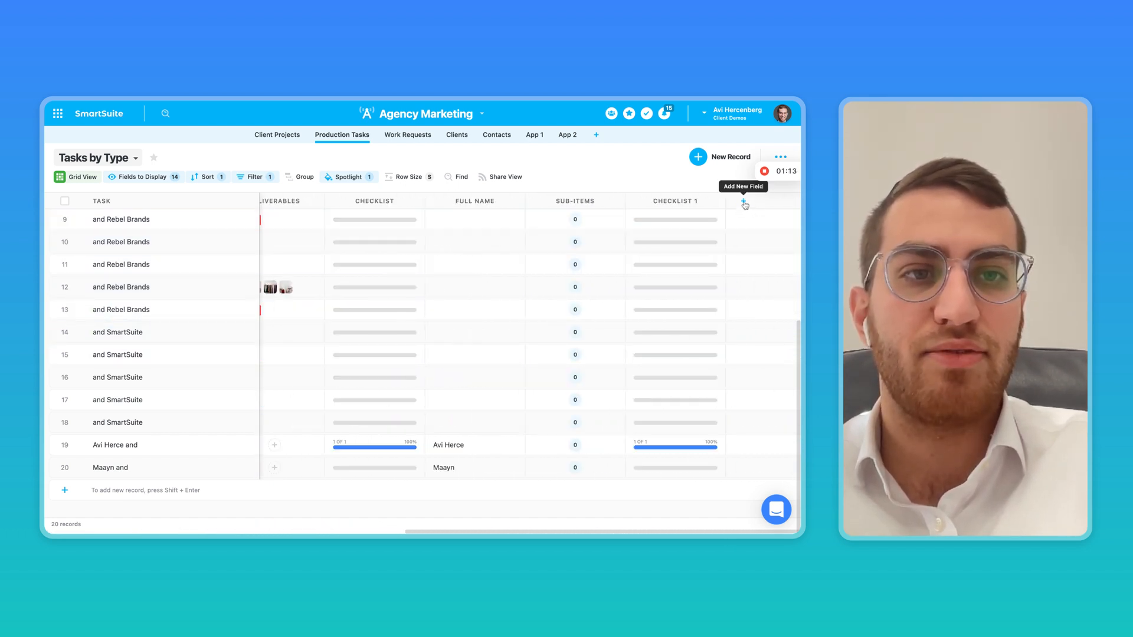
Start a new linked-record field on the tasks table and pick the app it connects to.
click(744, 204)
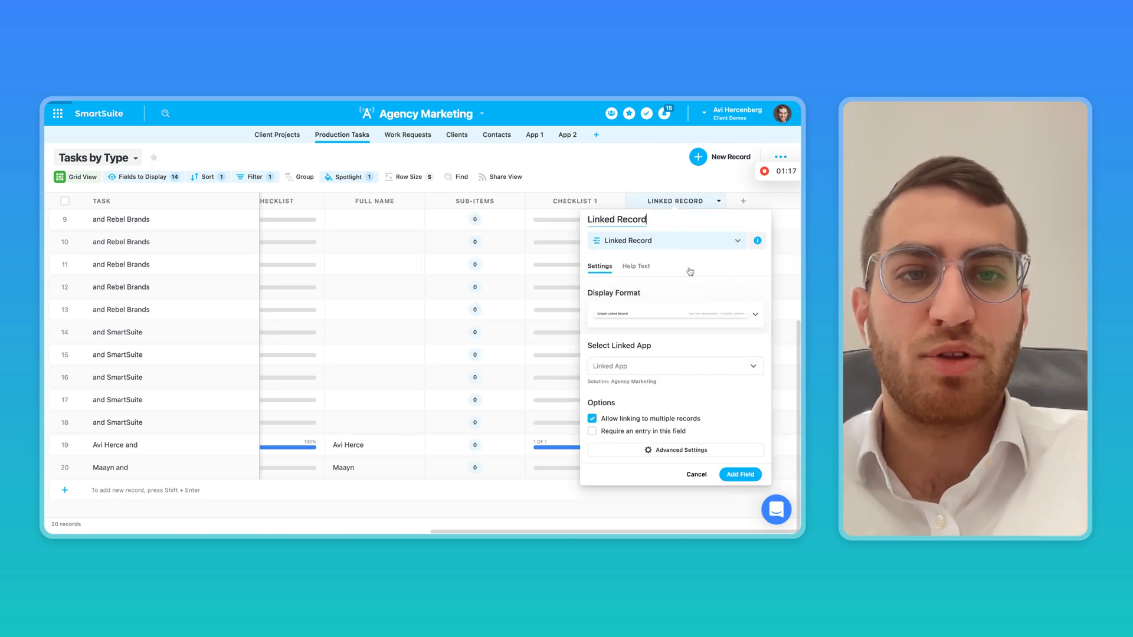
click(675, 366)
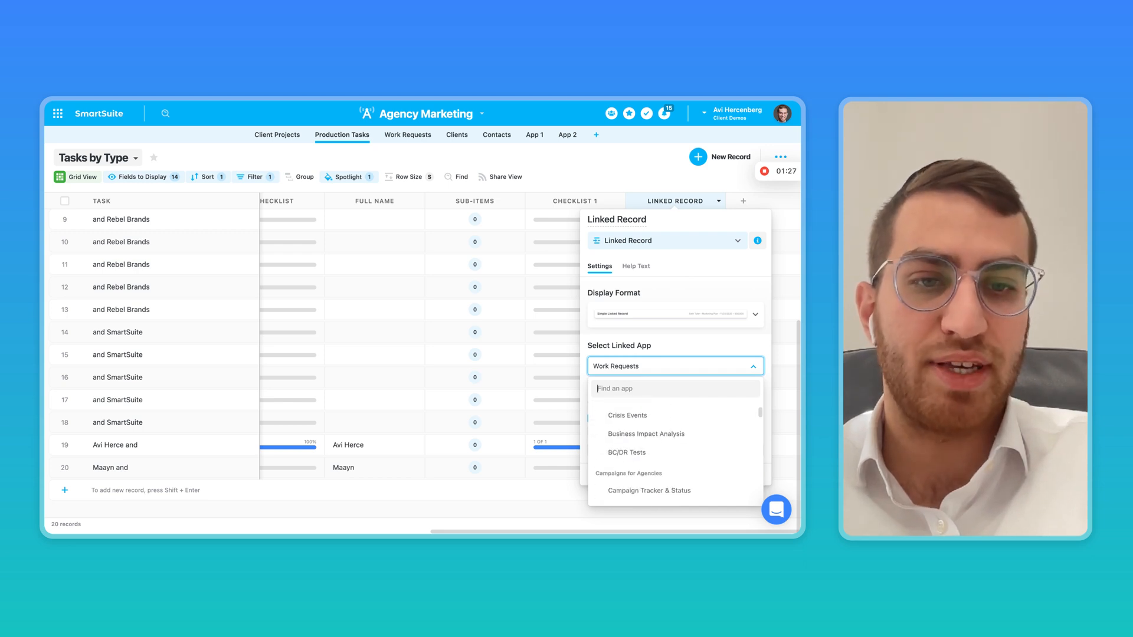
scroll(down, 3)
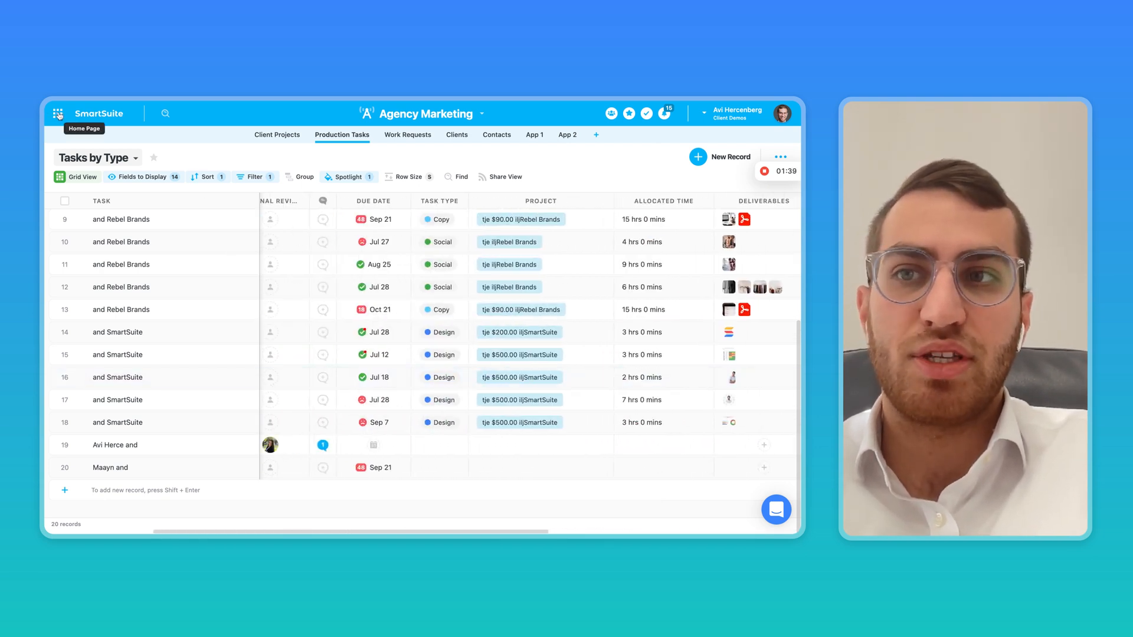
Return via workspace home to Agency Marketing and add an item to the first task's checklist.
click(59, 113)
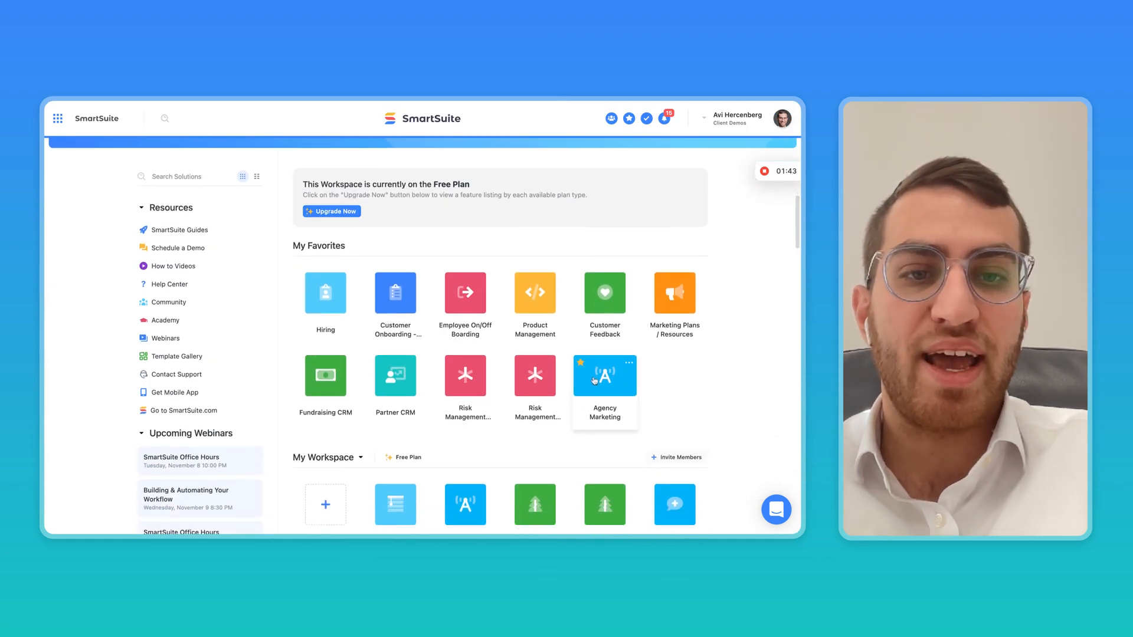
click(605, 375)
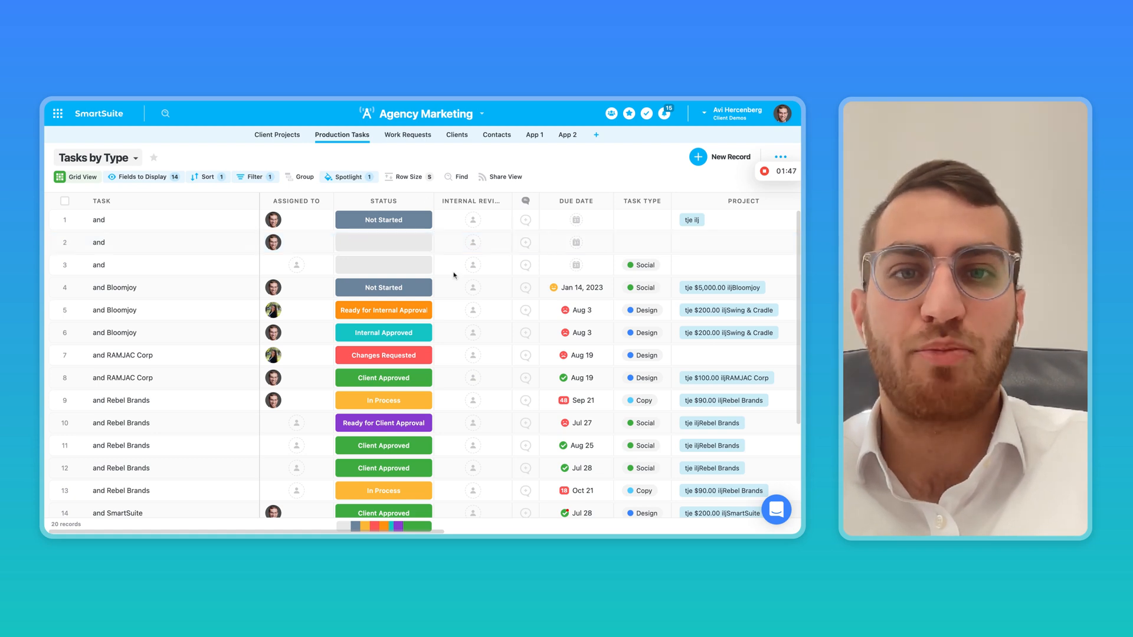
scroll(right, 3)
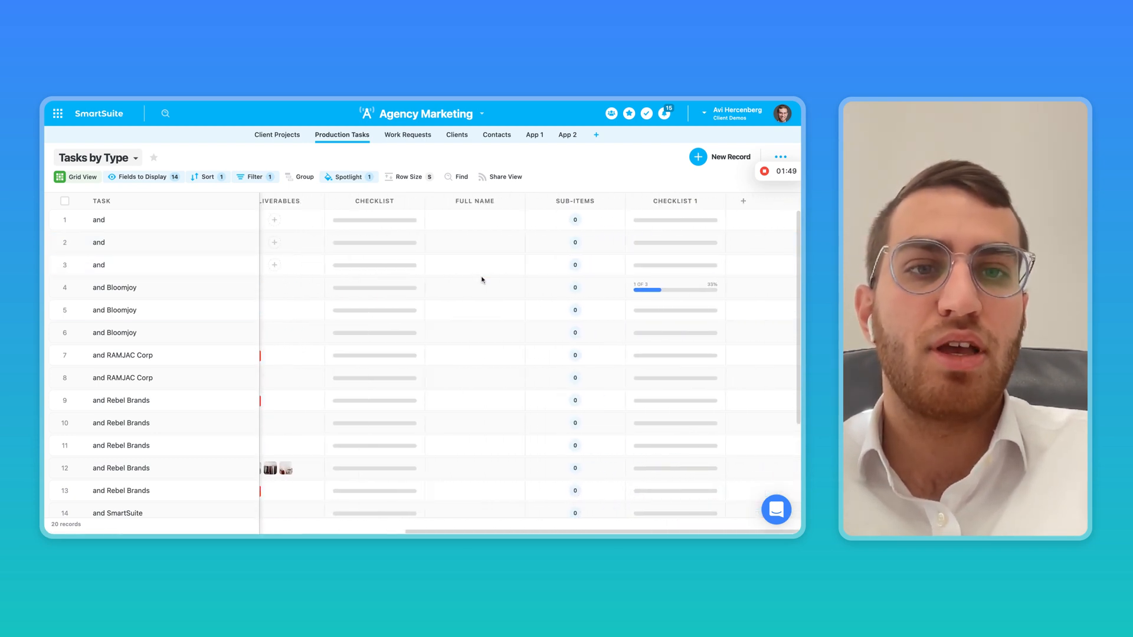
click(675, 219)
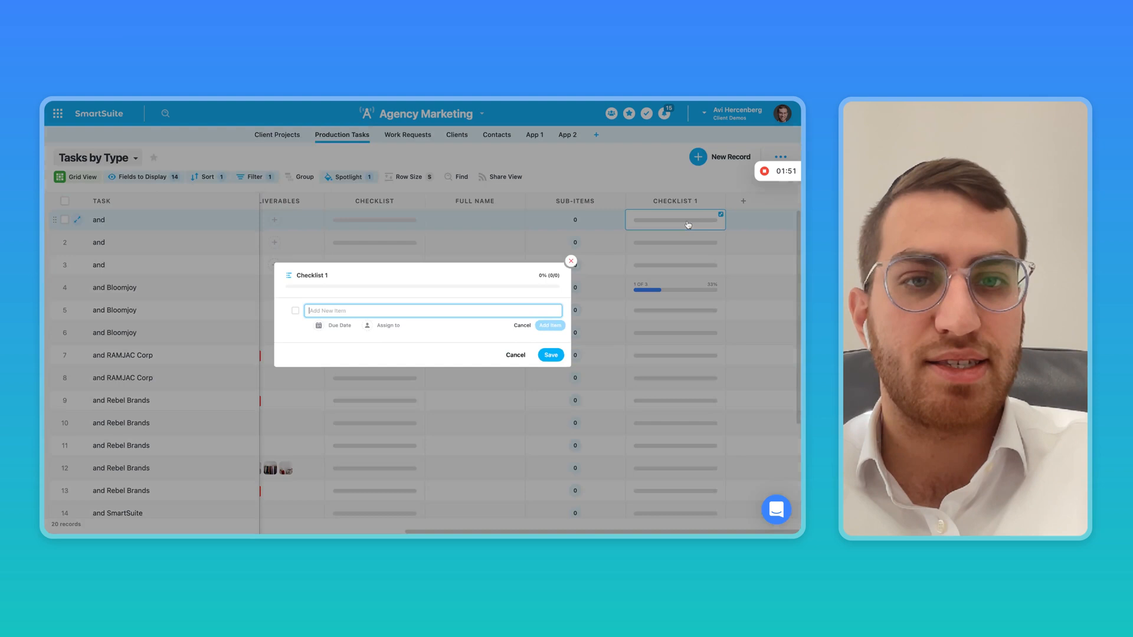
click(571, 261)
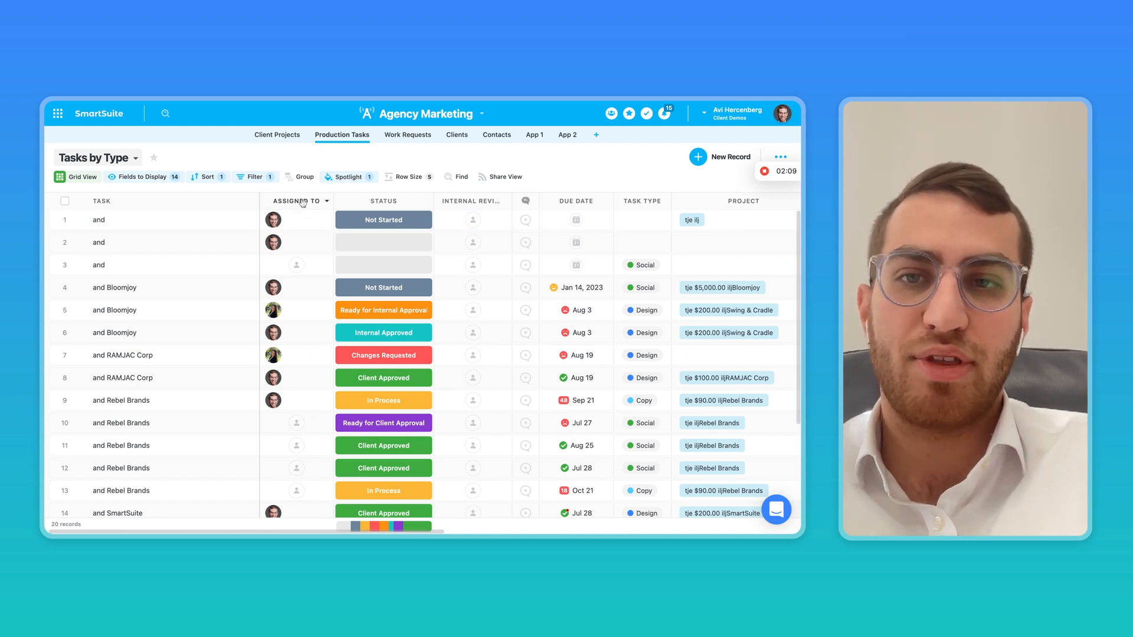
Set Assigned To's Display in My Work to the Status field and save the change.
click(383, 220)
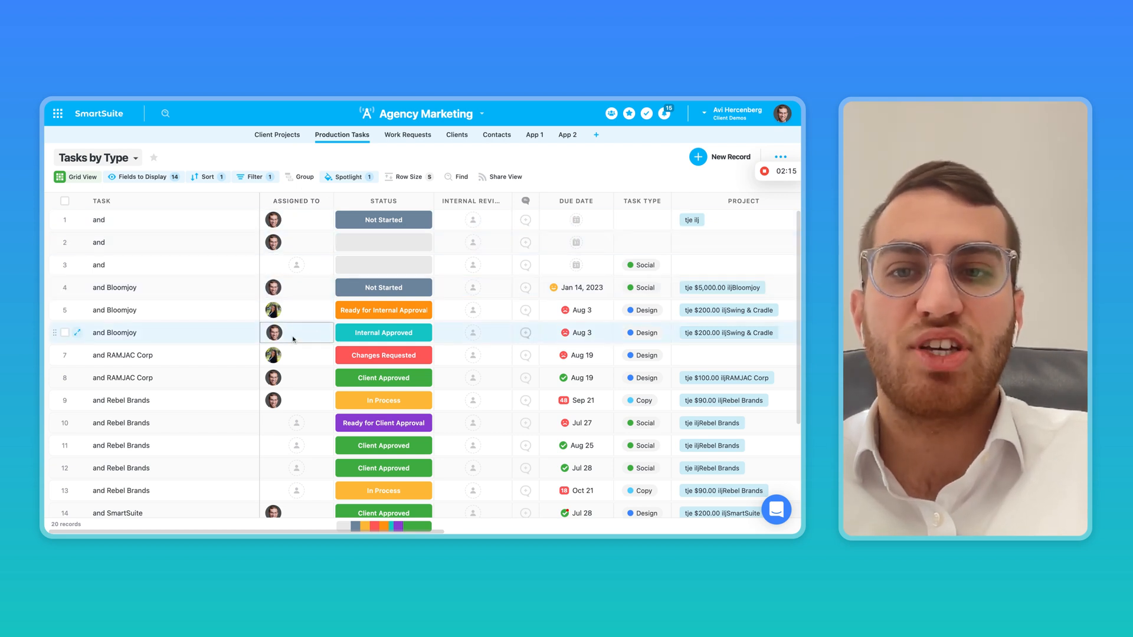
mouse_move(646, 113)
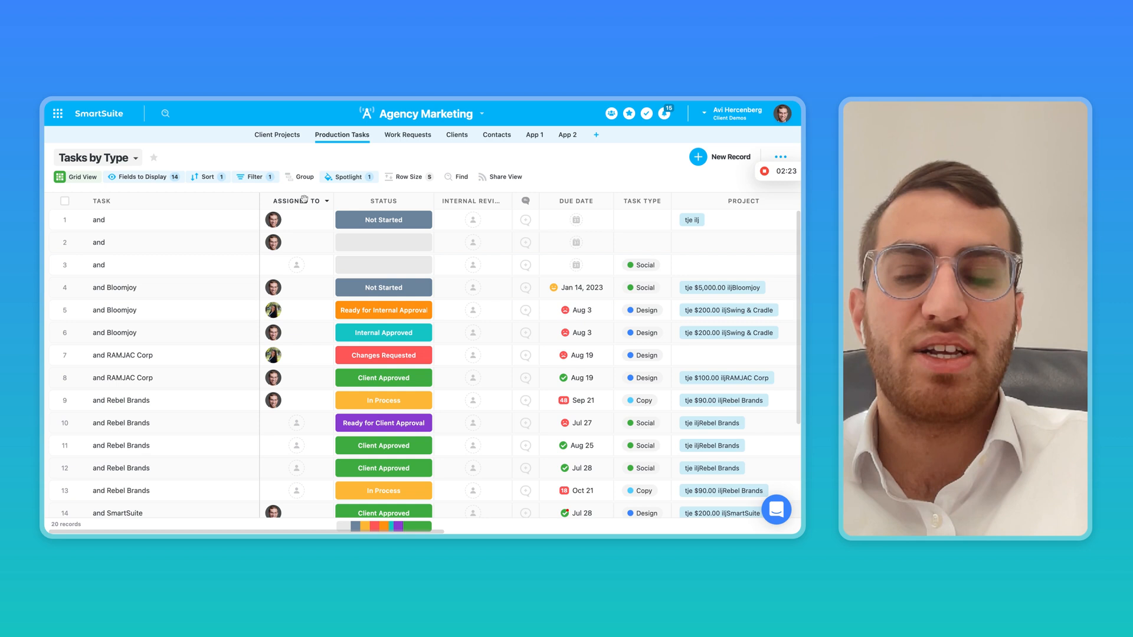
click(292, 200)
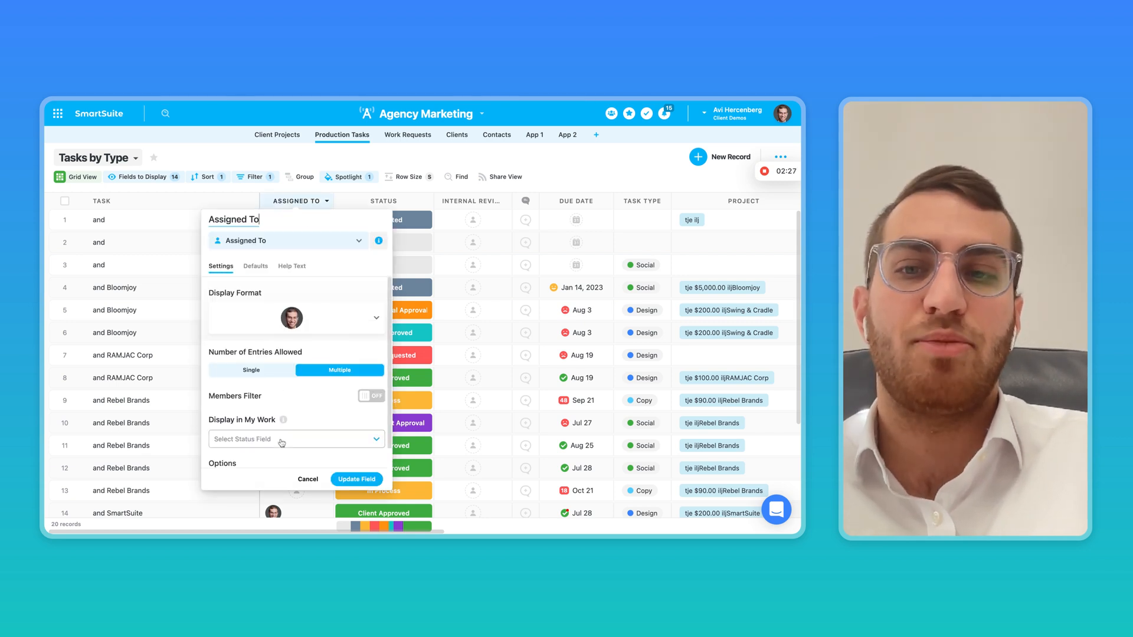
mouse_move(282, 420)
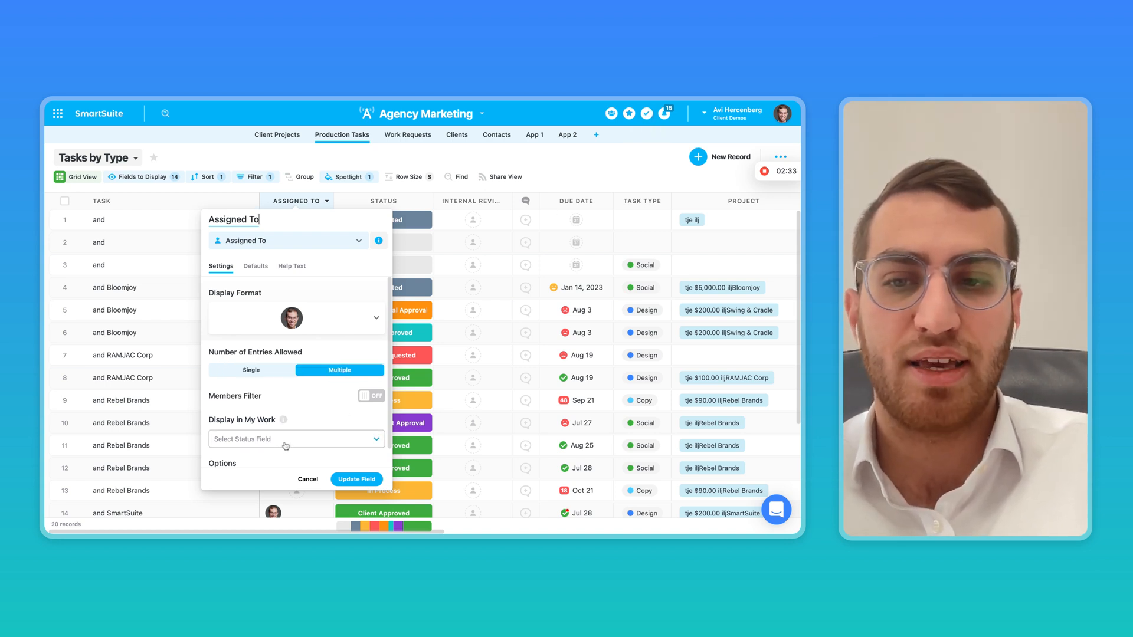
click(297, 439)
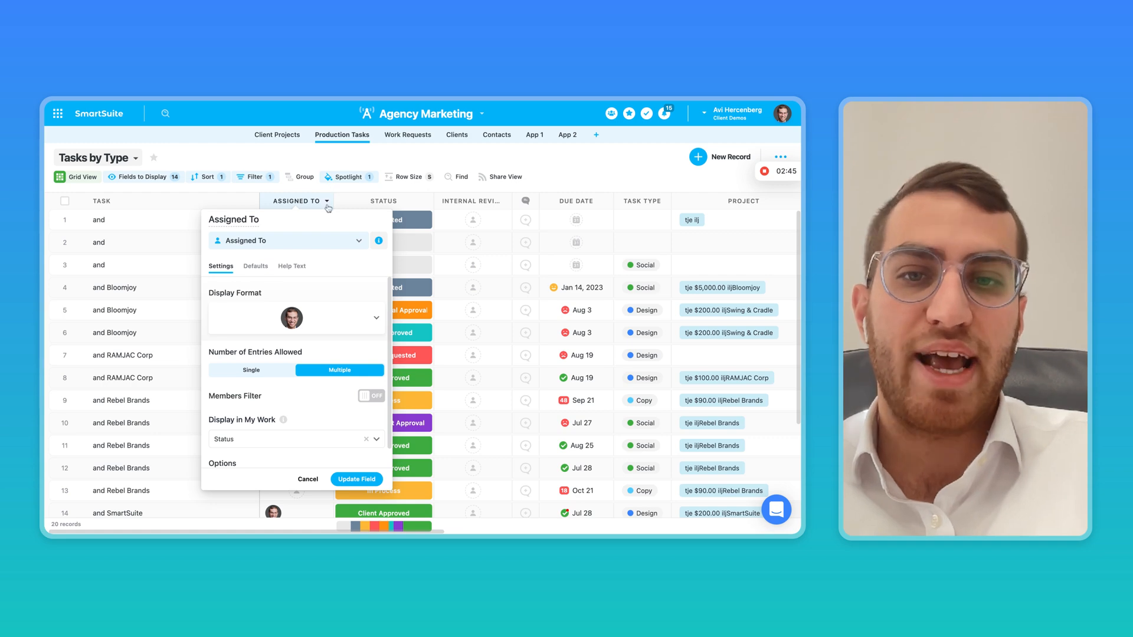
click(307, 479)
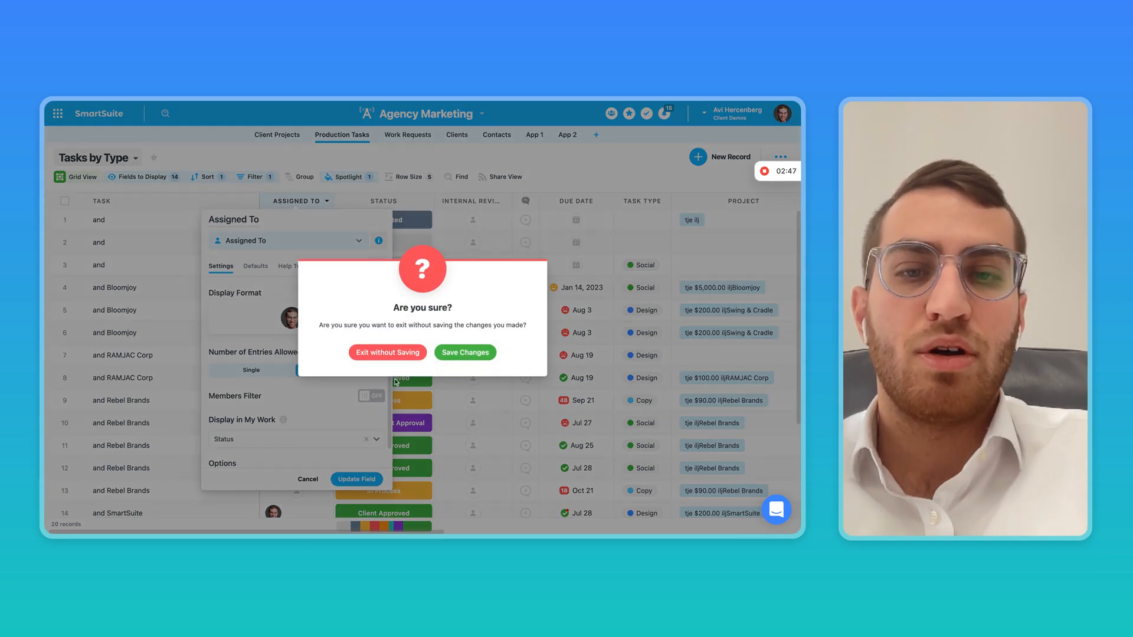
click(465, 353)
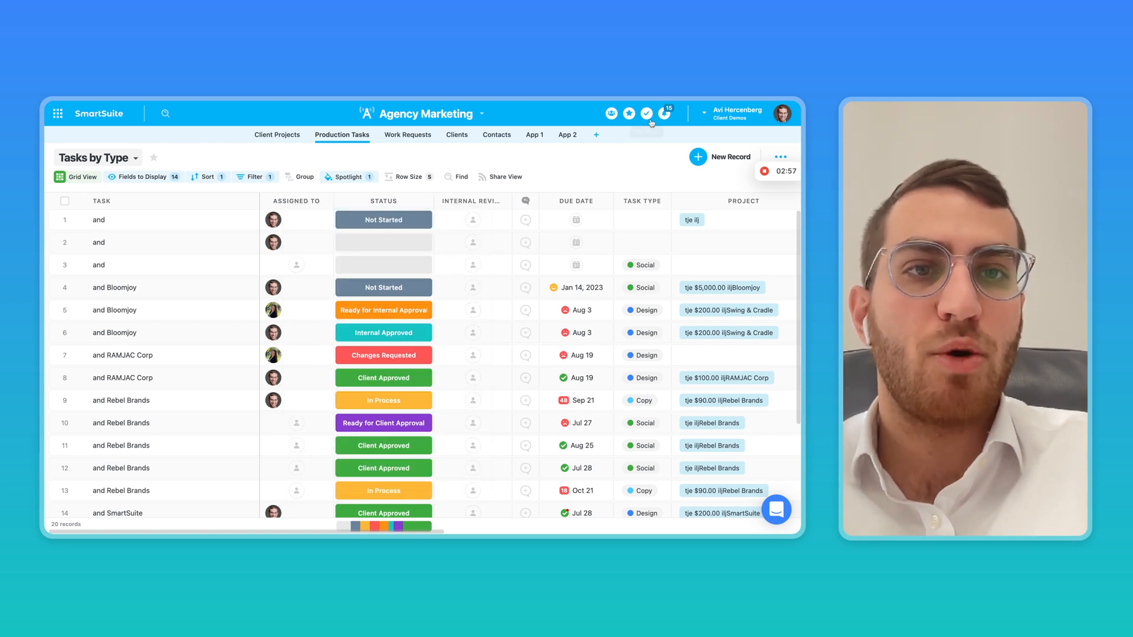
click(664, 114)
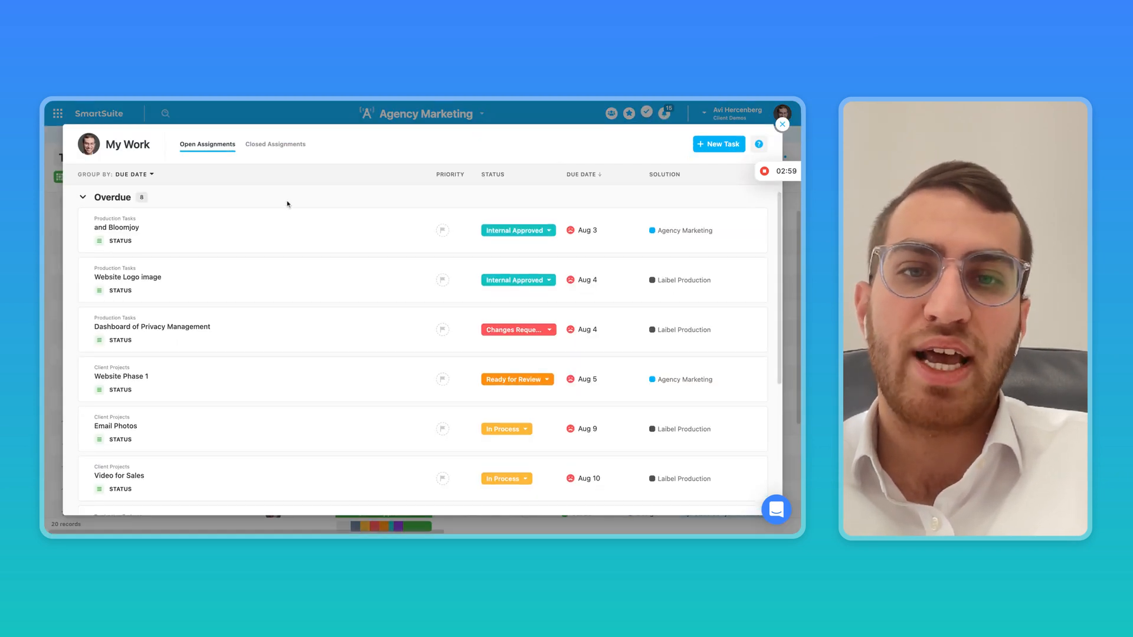
scroll(down, 3)
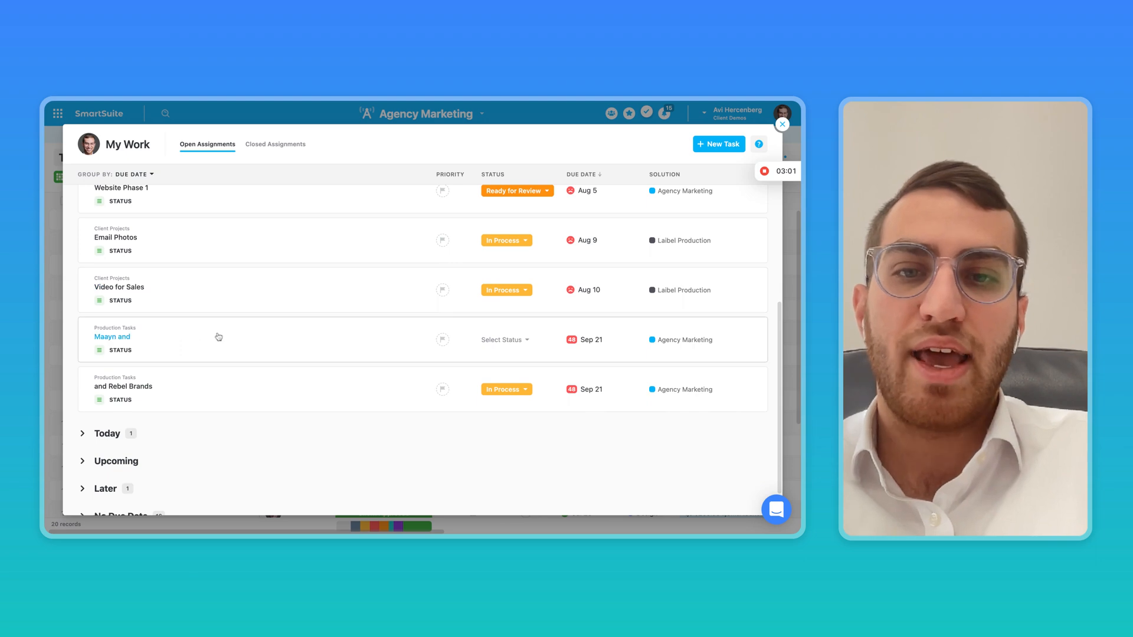
click(112, 336)
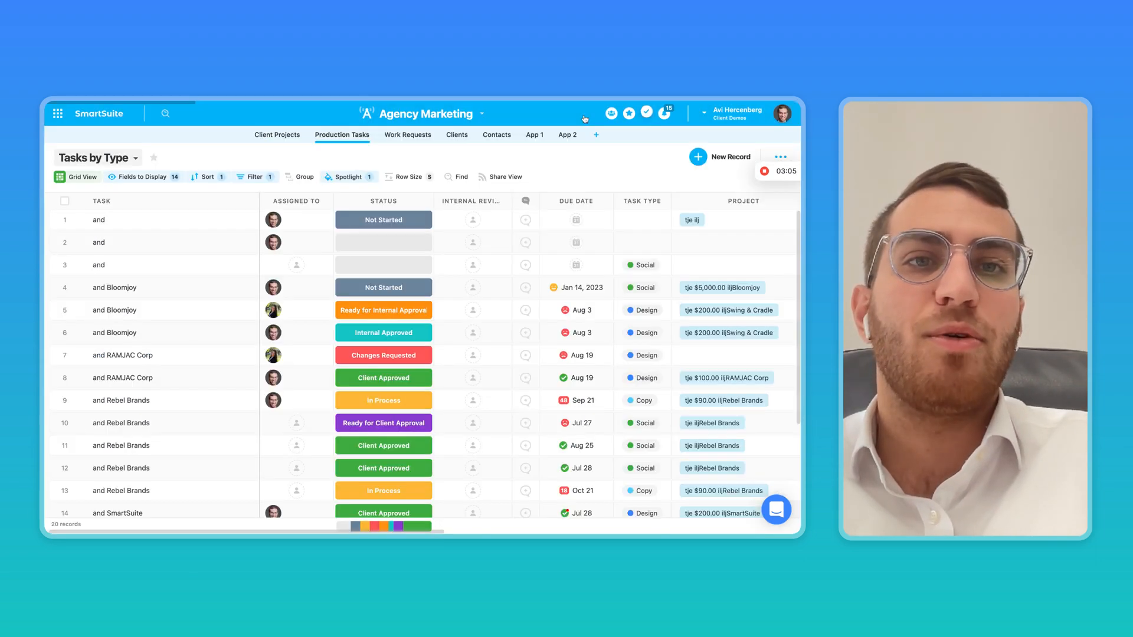
click(296, 201)
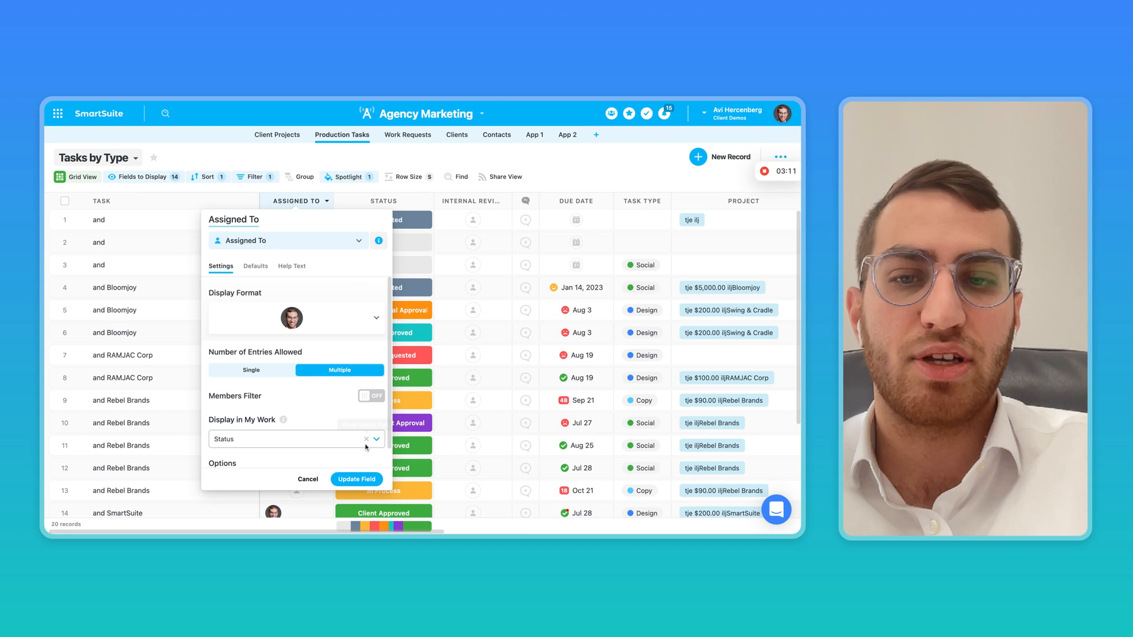
click(366, 439)
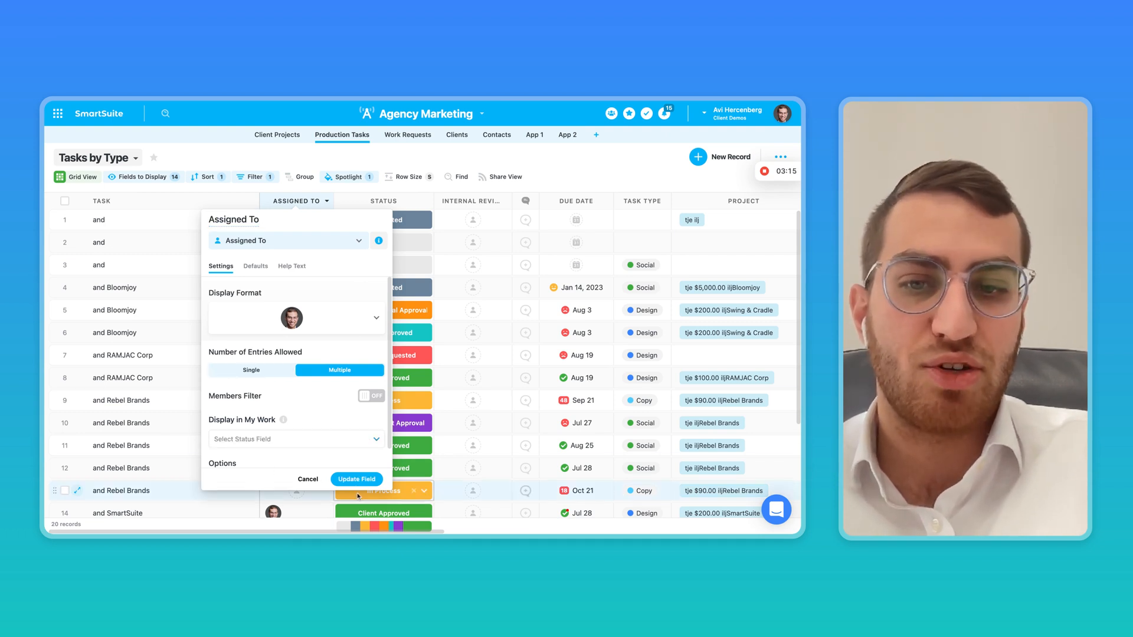
mouse_move(647, 113)
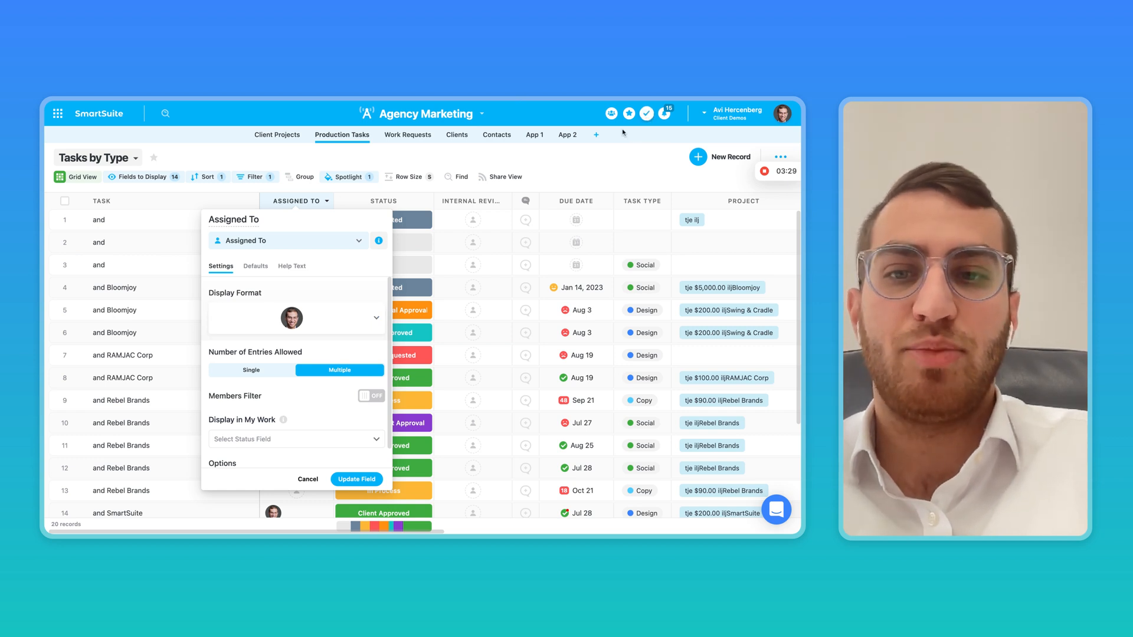
mouse_move(251, 368)
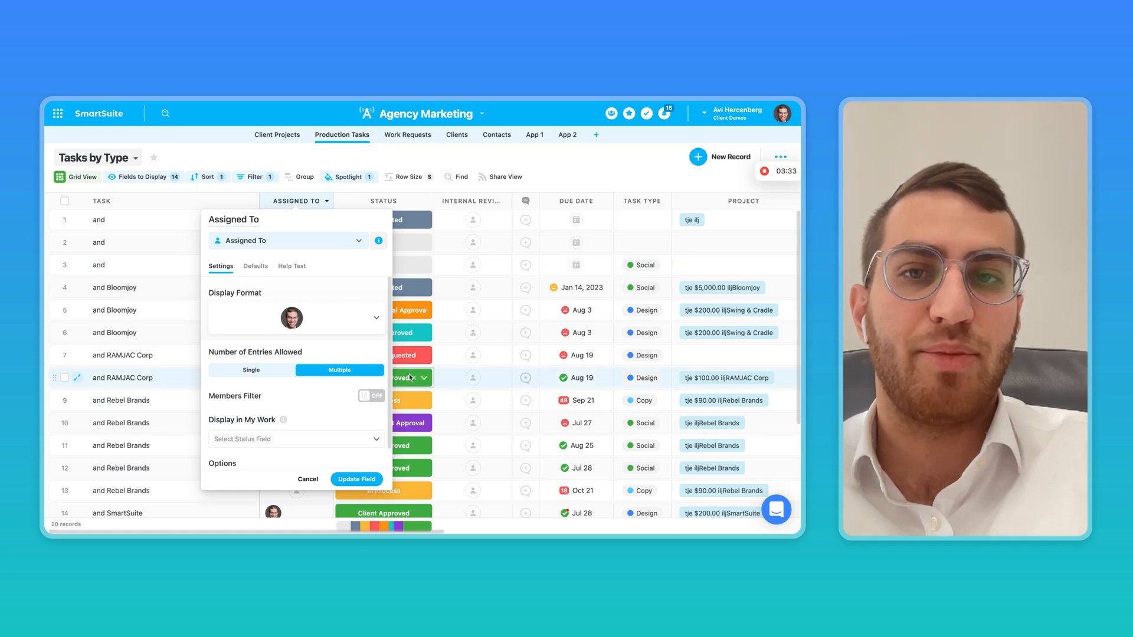
click(307, 479)
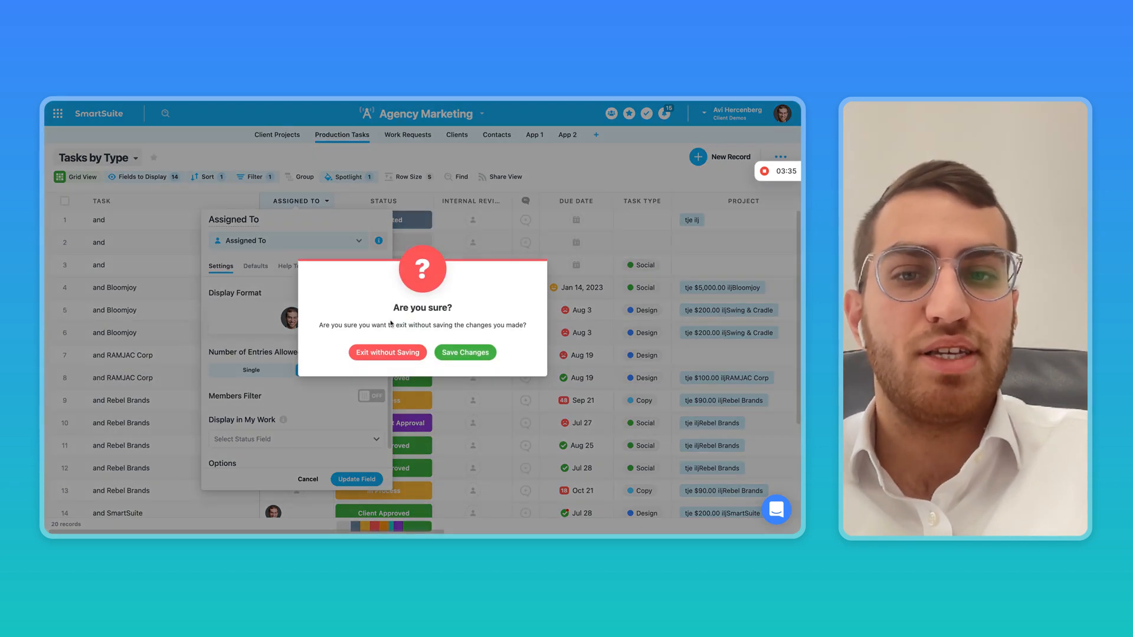
click(387, 352)
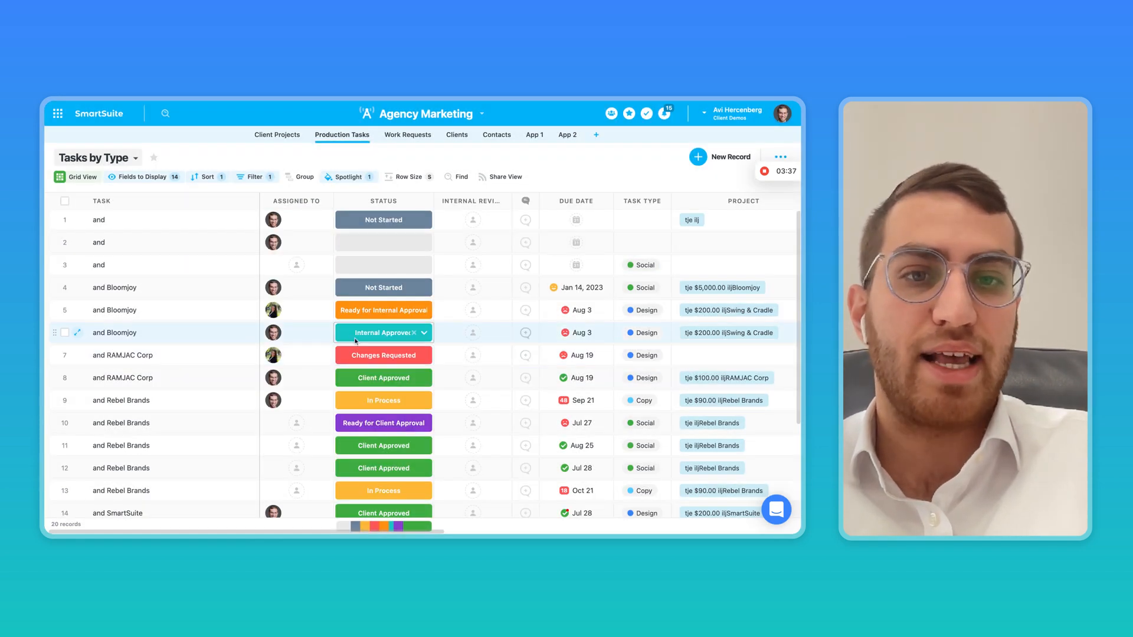
Scroll to the Checklist, Full Name, Sub-Items and Checklist 1 columns and inspect the first task's sub-items.
scroll(right, 3)
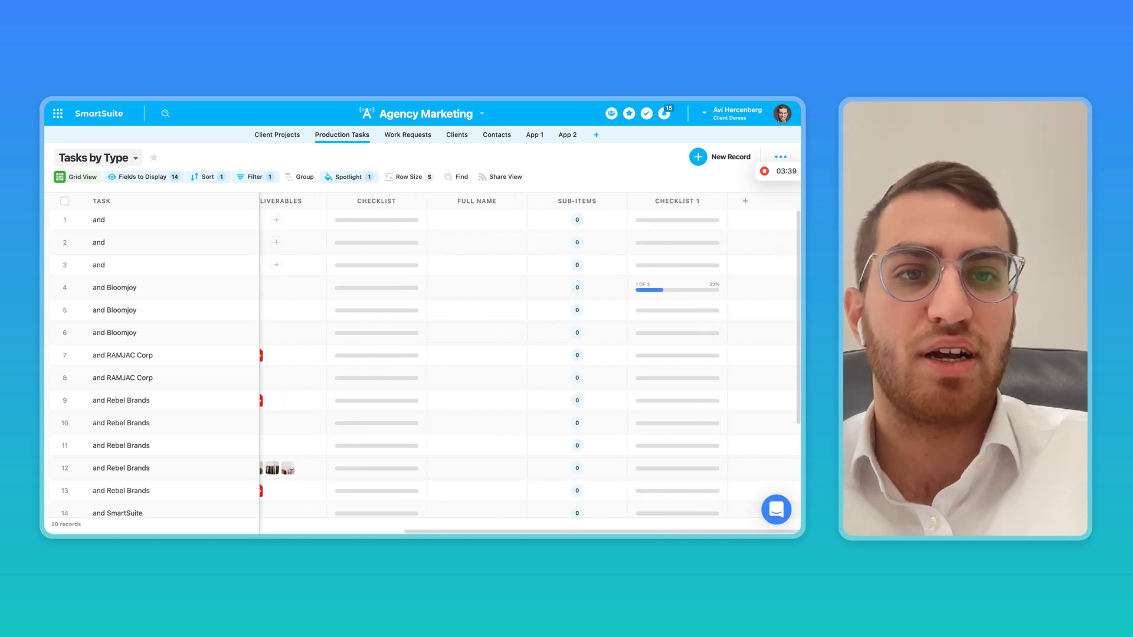
click(575, 220)
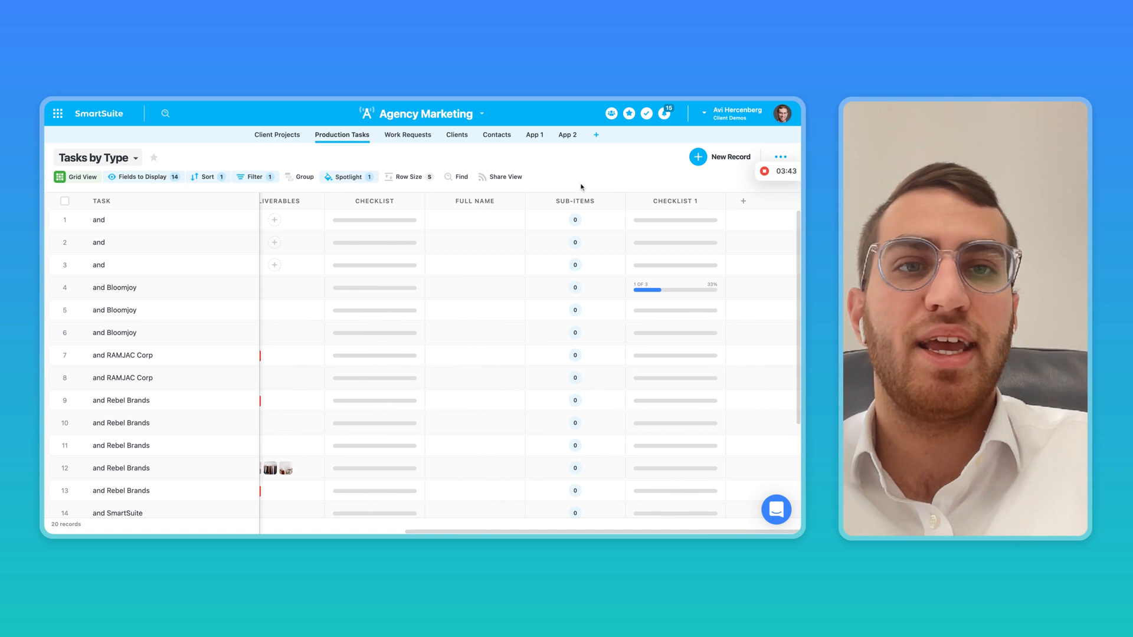
click(575, 220)
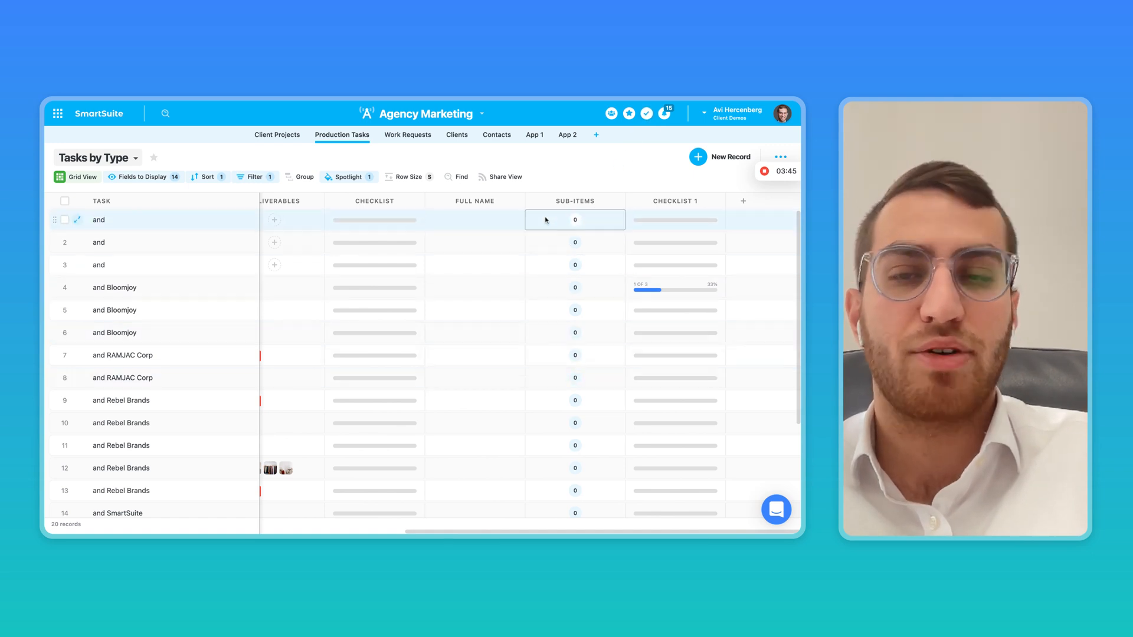